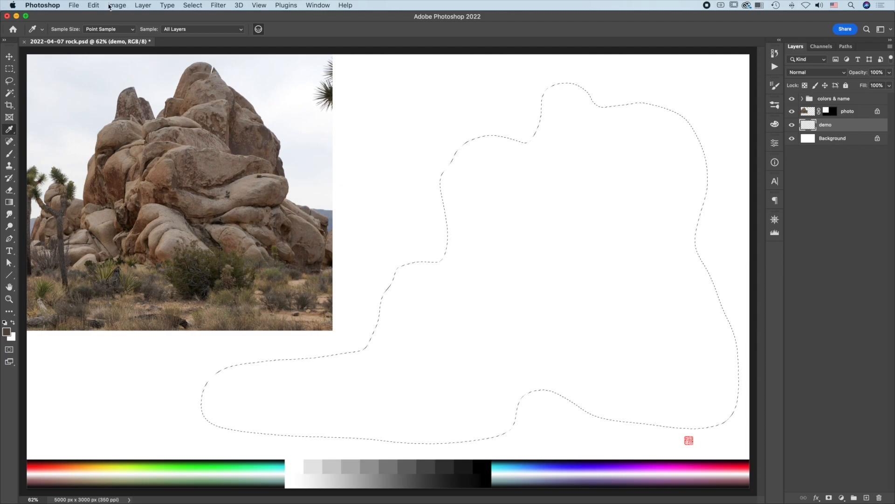
Fill the lassoed rock outline with the dark brown foreground colour via Edit > Fill
left_click(94, 5)
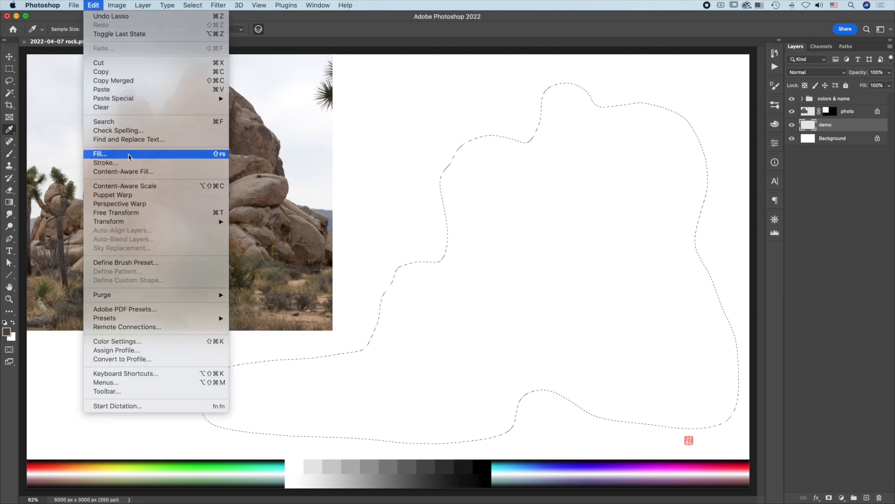
left_click(100, 154)
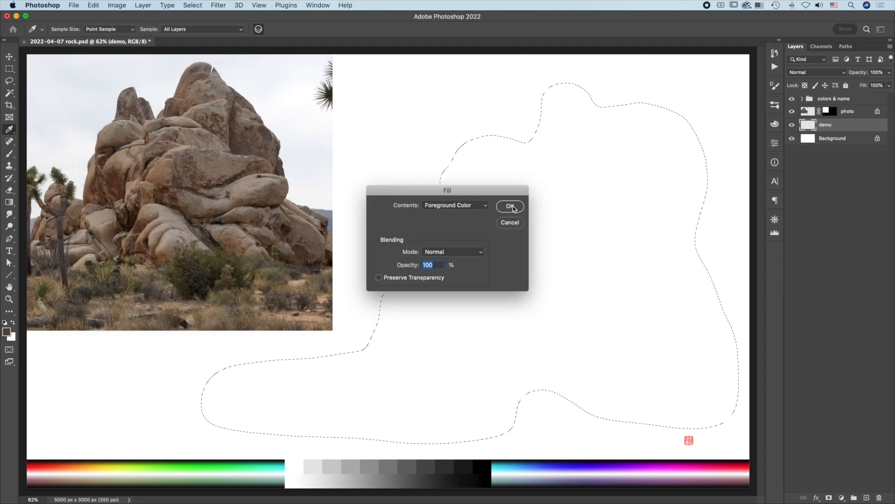
left_click(510, 206)
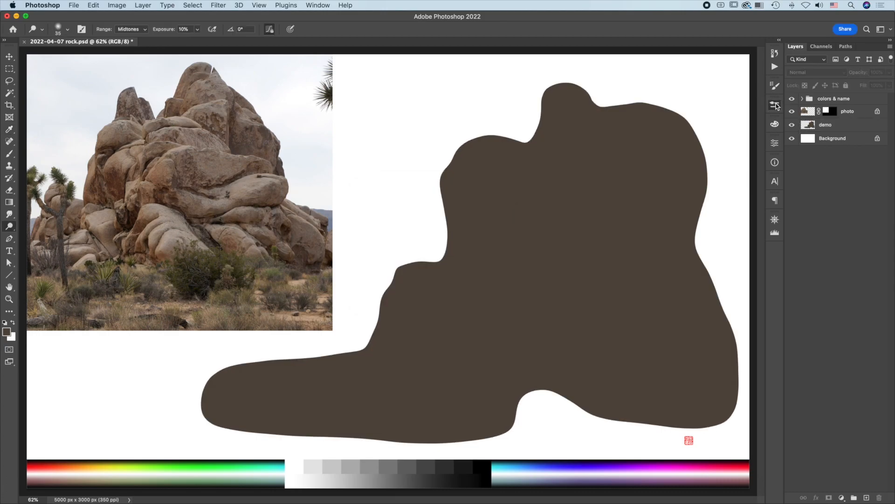
Dodge the midtones on the demo layer to give the flat brown fill a mottled stony texture
left_click(82, 29)
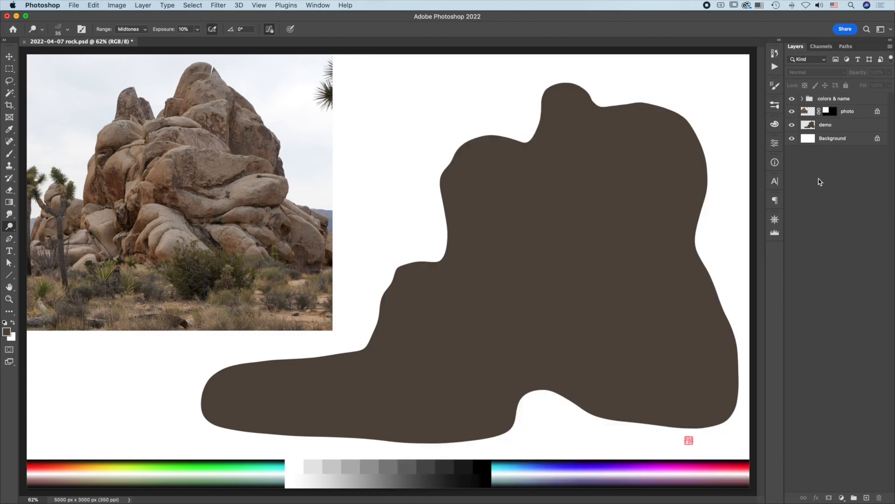
left_click(825, 124)
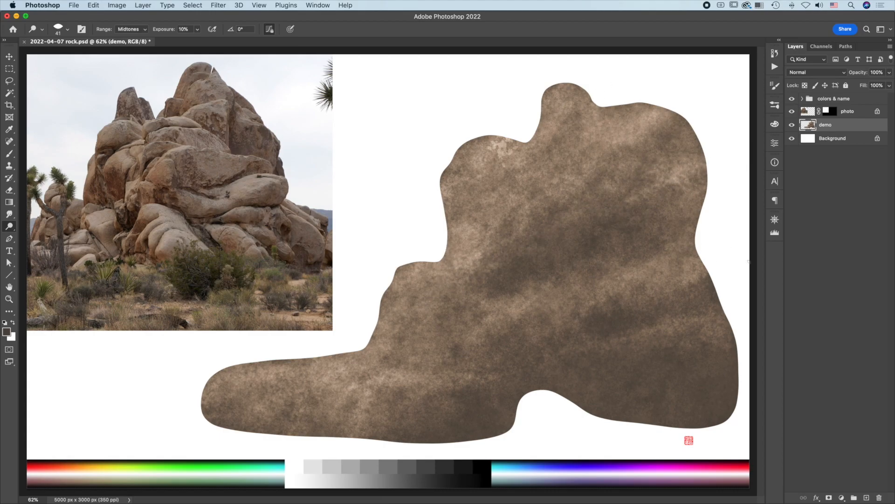
Lasso the shadow facets and darken them with a Levels midtone of 0.70
left_click(9, 81)
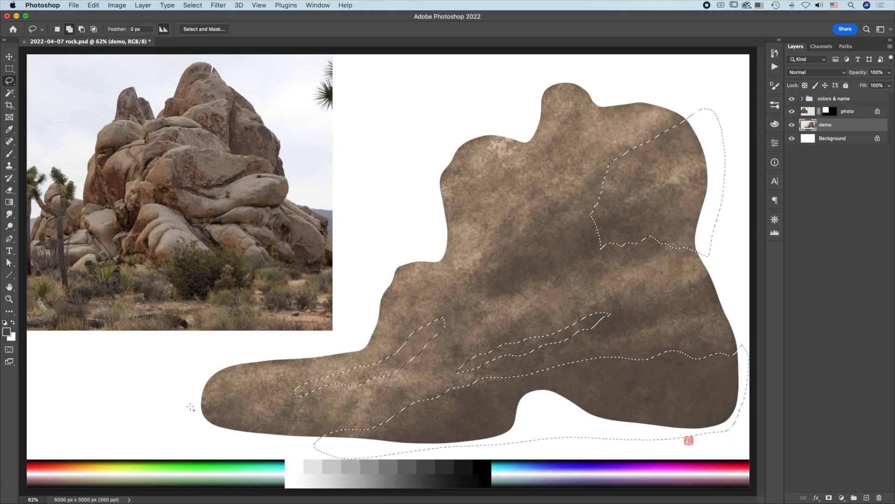
left_click(116, 6)
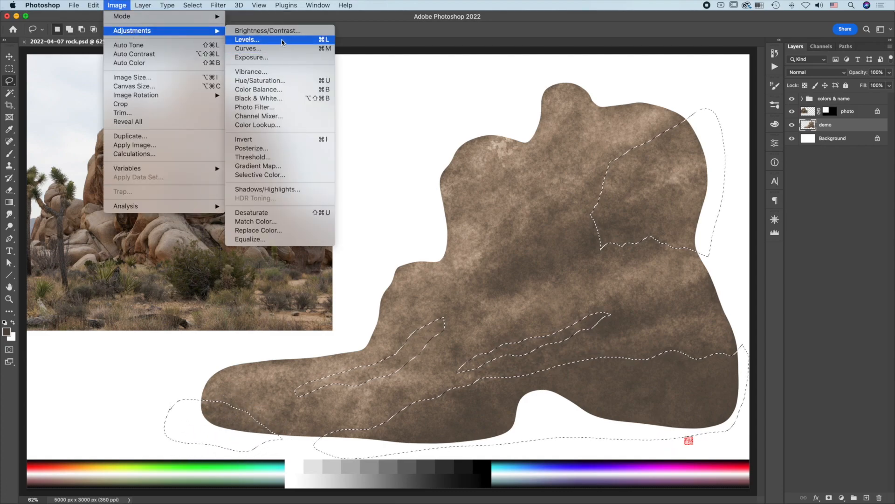
left_click(246, 39)
type("0.7")
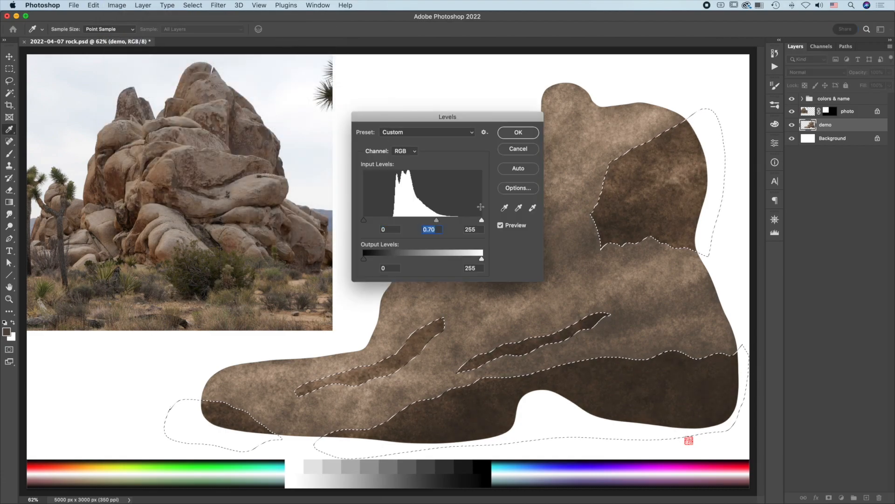
left_click(516, 131)
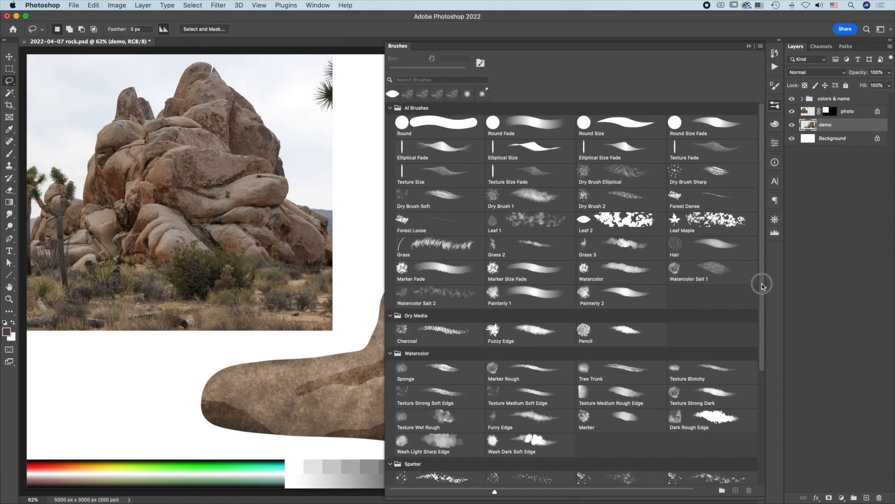
Choose a textured watercolor brush from the Brushes panel presets
scroll("down", 3)
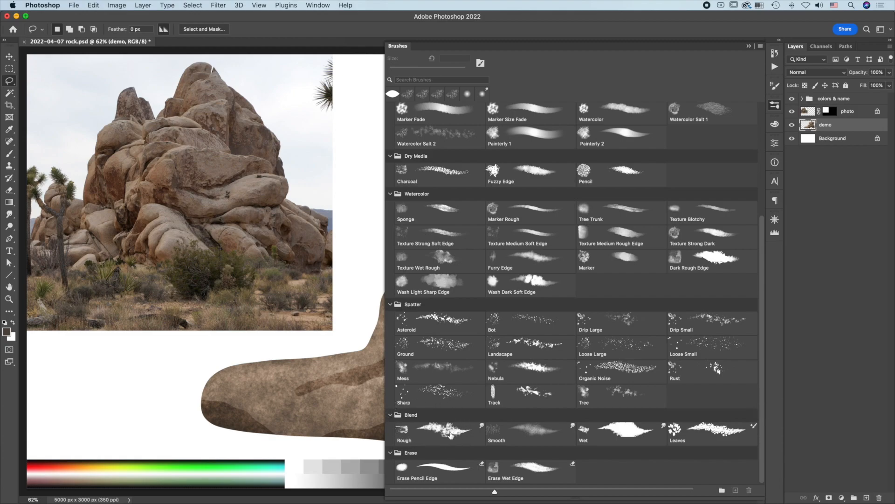
left_click(439, 432)
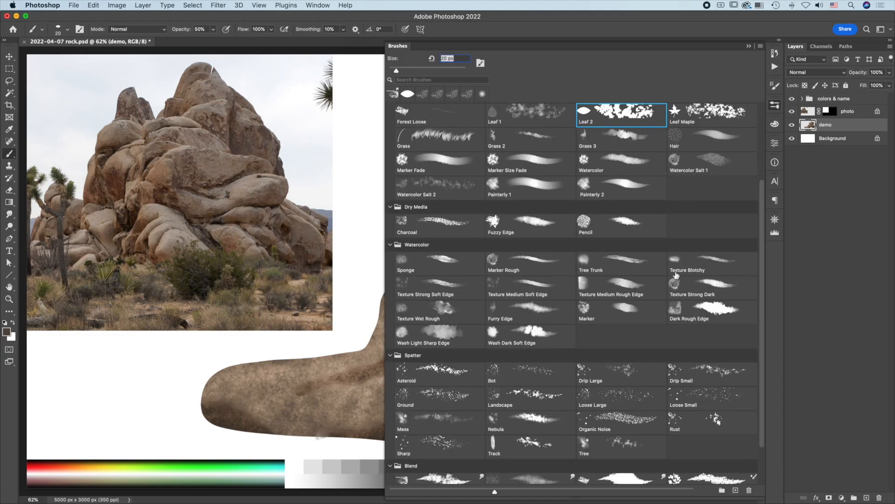
mouse_move(442, 312)
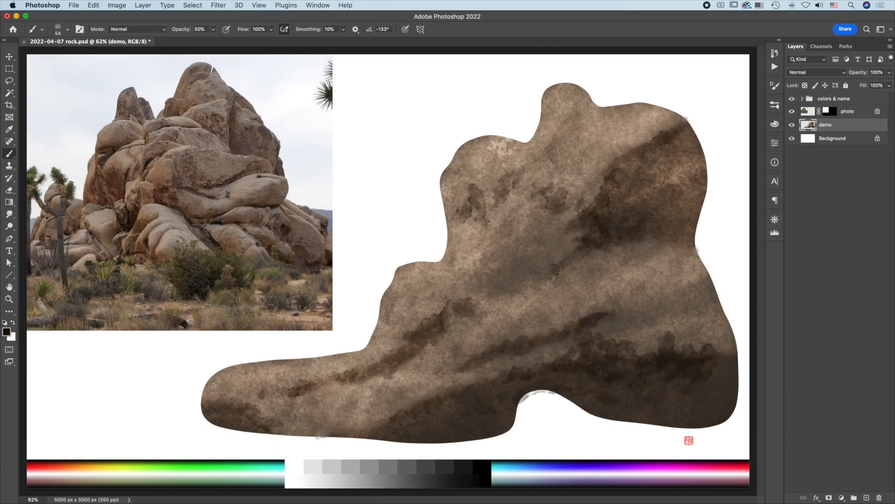
mouse_move(116, 179)
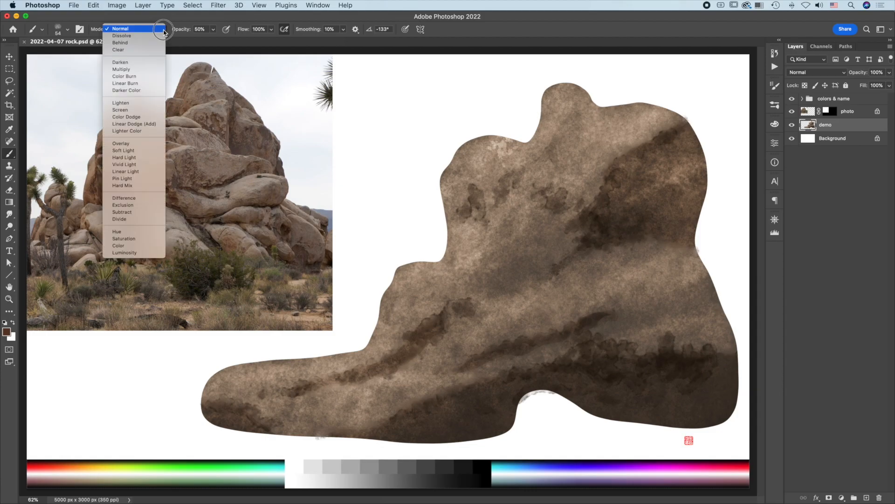
mouse_move(119, 246)
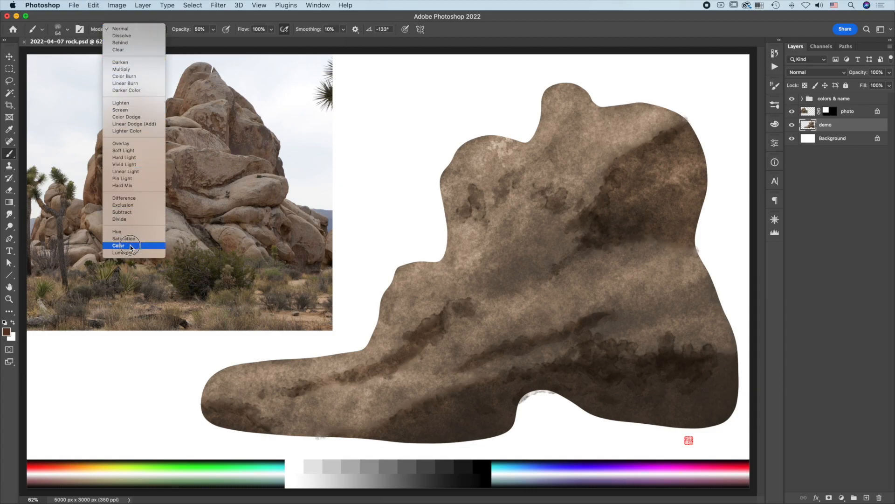
Set the brush to Color mode and tint the demo layer with reddish-brown
left_click(119, 246)
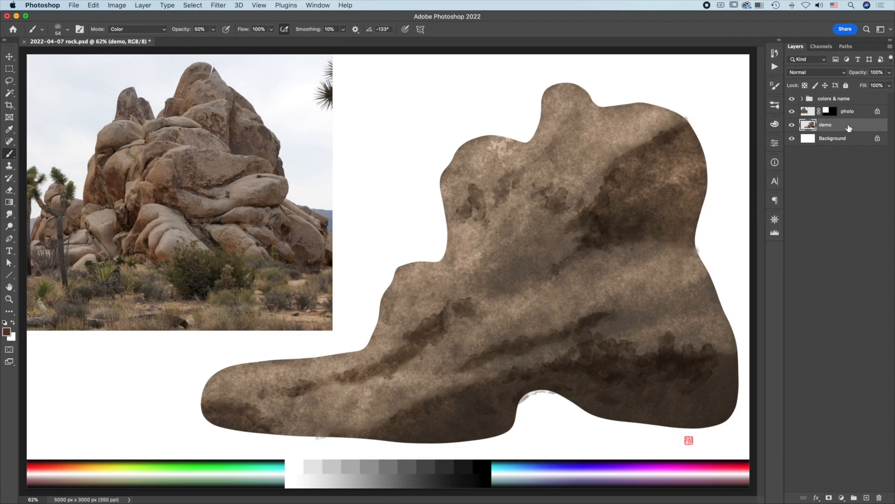
left_click(805, 85)
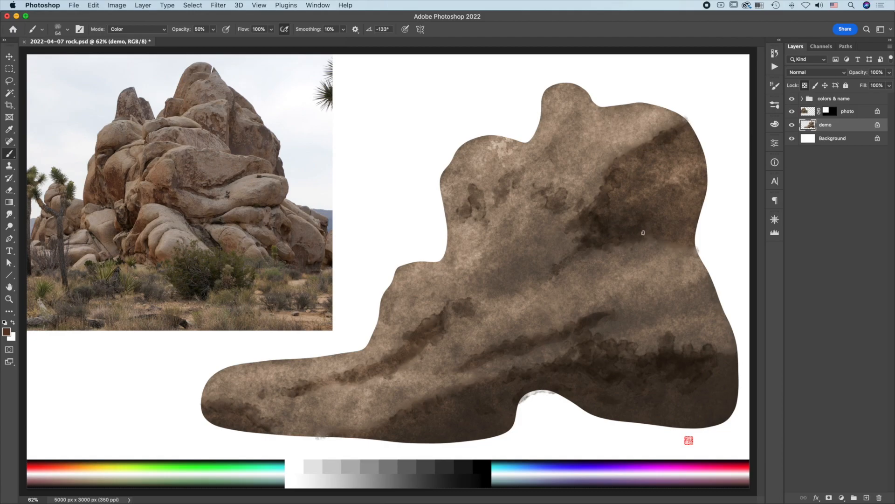
mouse_move(663, 194)
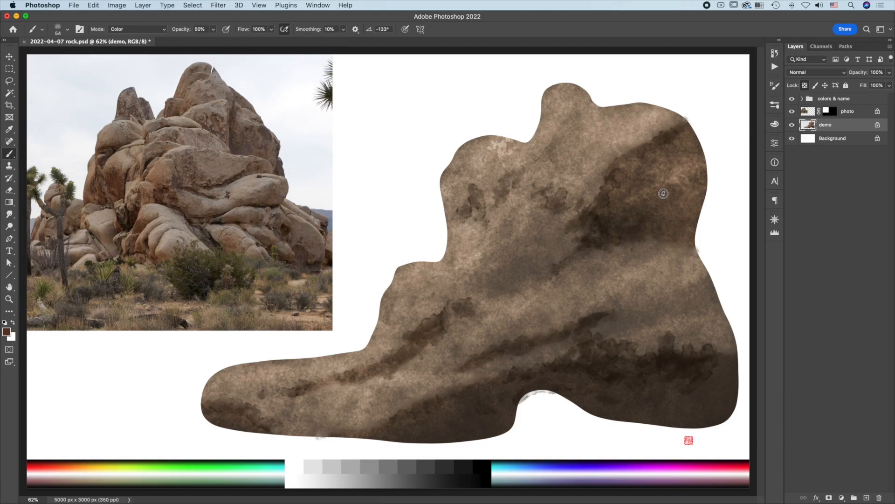
mouse_move(652, 258)
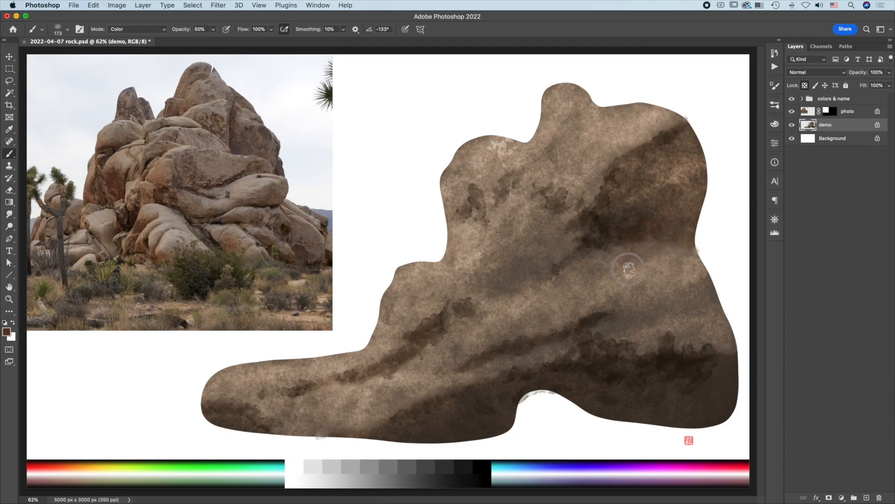
mouse_move(692, 226)
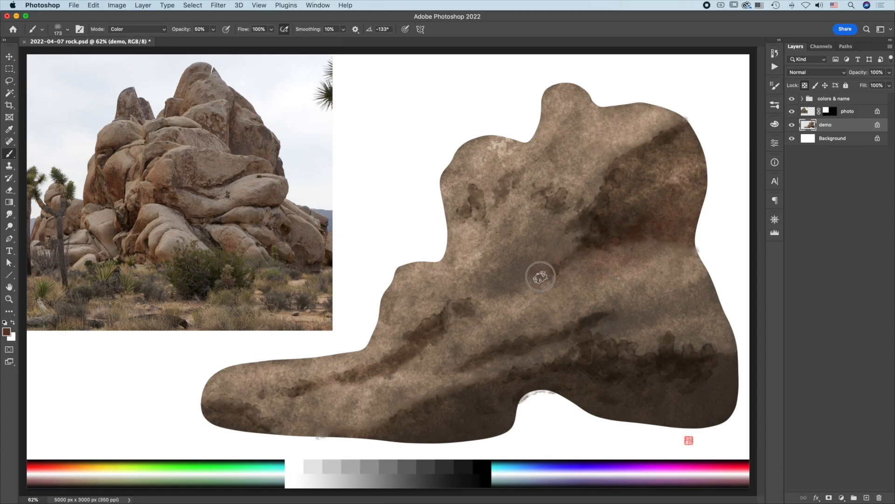
mouse_move(498, 383)
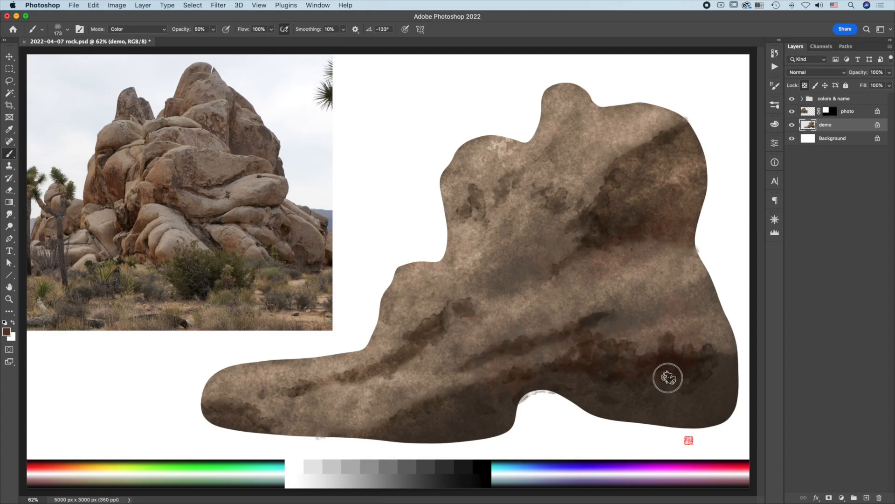
mouse_move(708, 404)
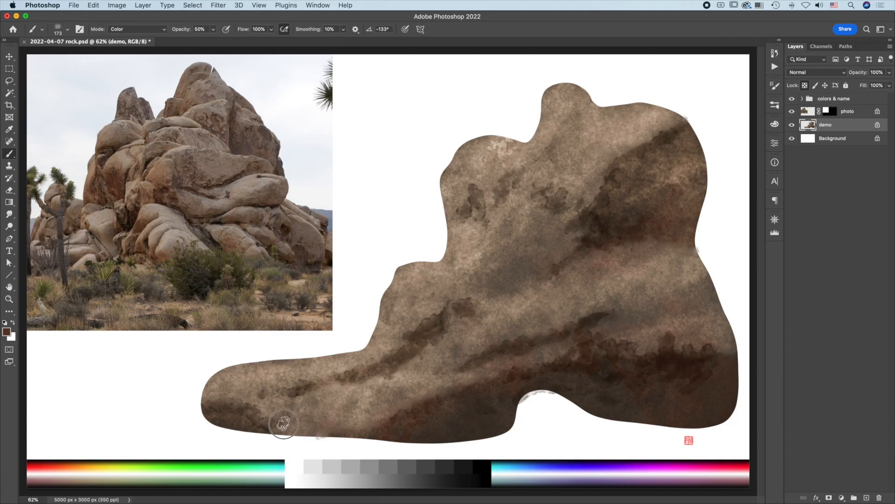
mouse_move(213, 401)
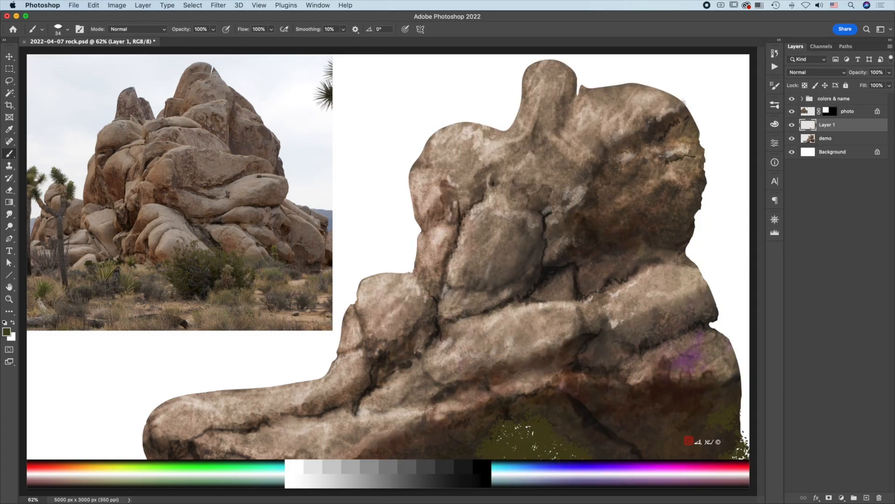
Finish the painted details, then dodge pale highlights onto the top boulder of the demo layer
left_click(202, 29)
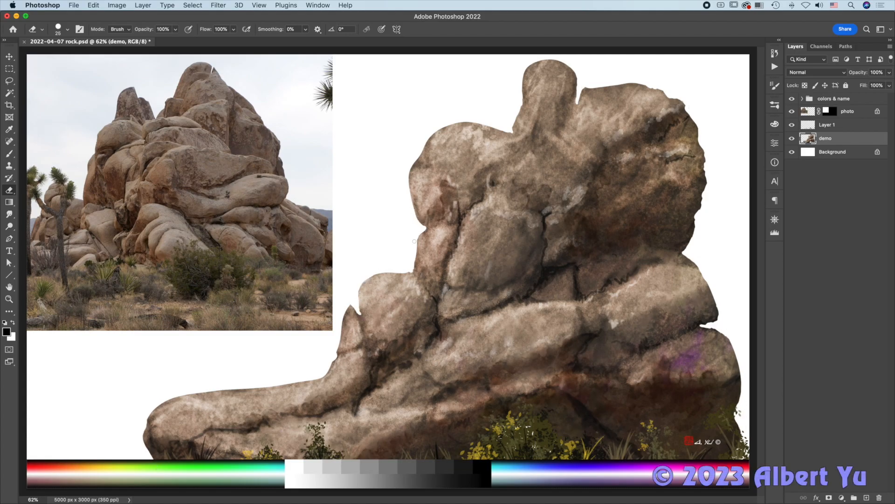
left_click(9, 189)
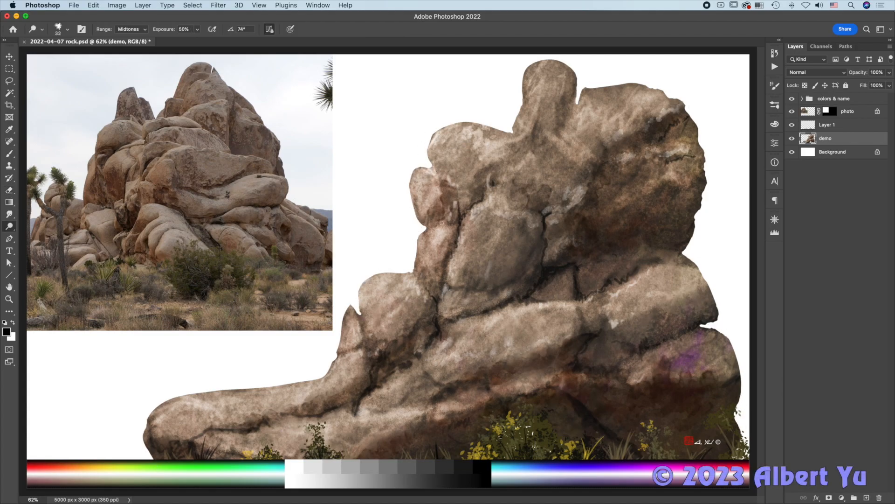
left_click(526, 158)
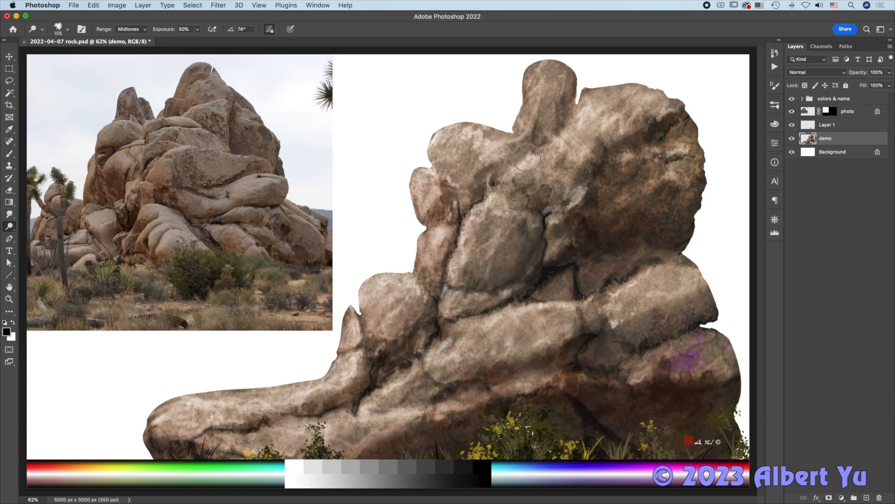